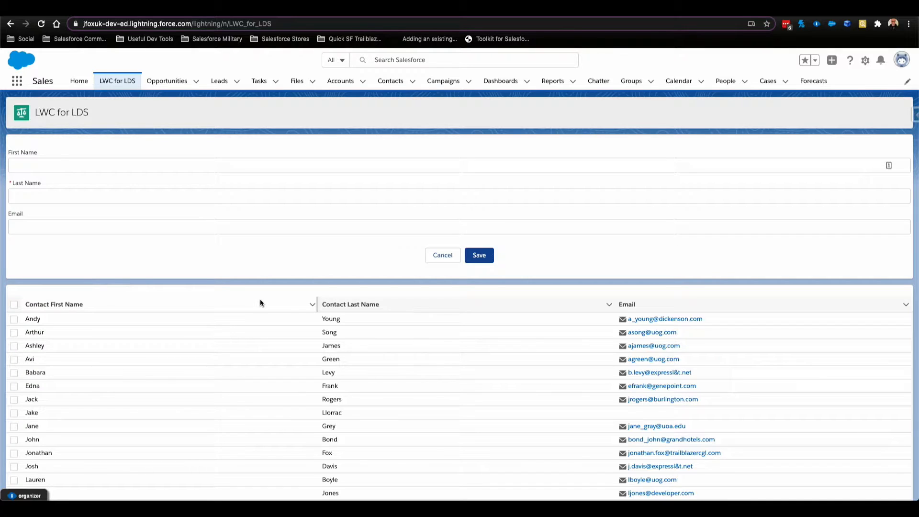
mouse_move(229, 290)
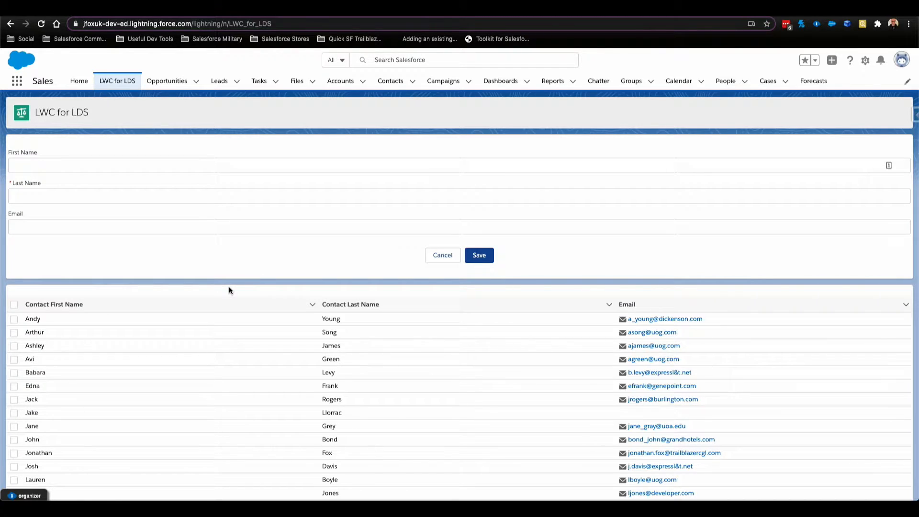
mouse_move(218, 285)
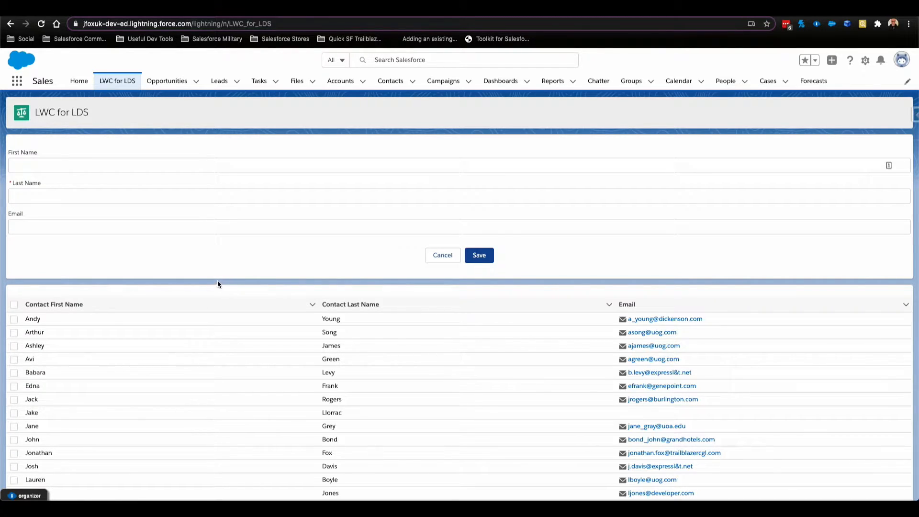
mouse_move(213, 270)
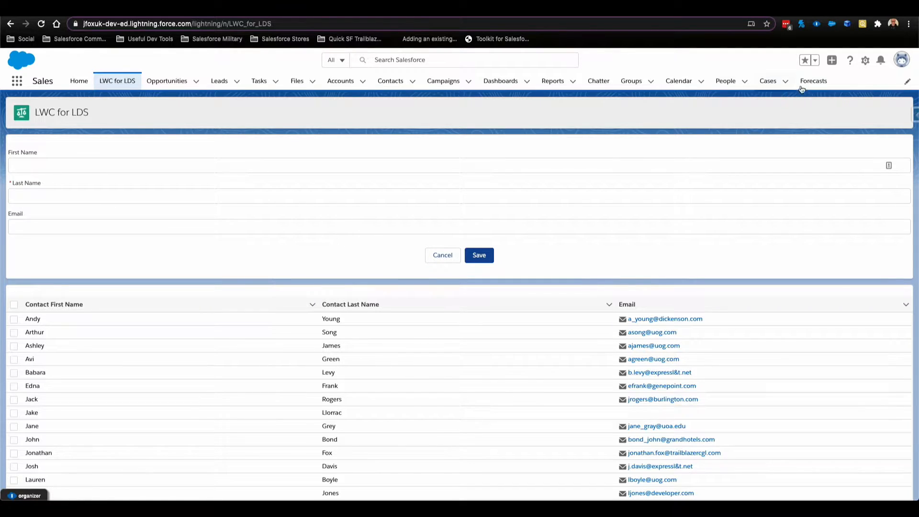
Step: From the Setup gear, choose Edit Page to open LWC for LDS in Lightning App Builder
left_click(866, 60)
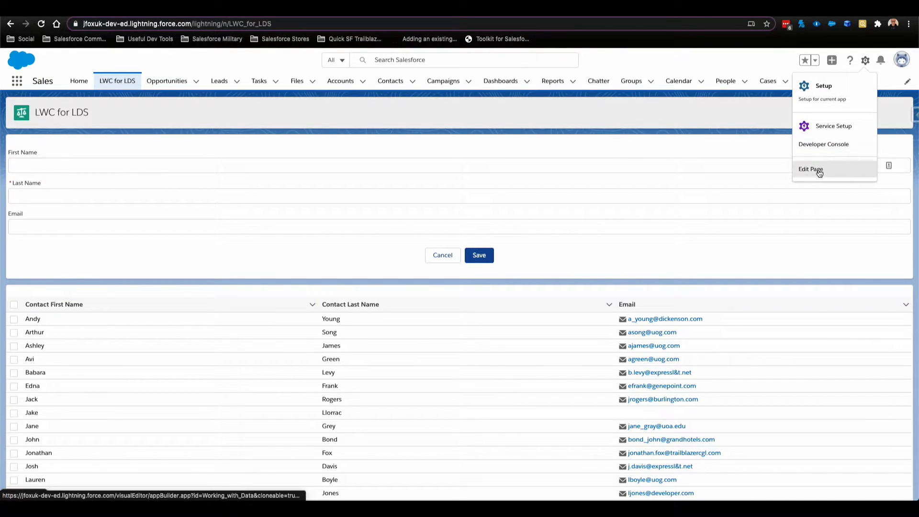
left_click(811, 168)
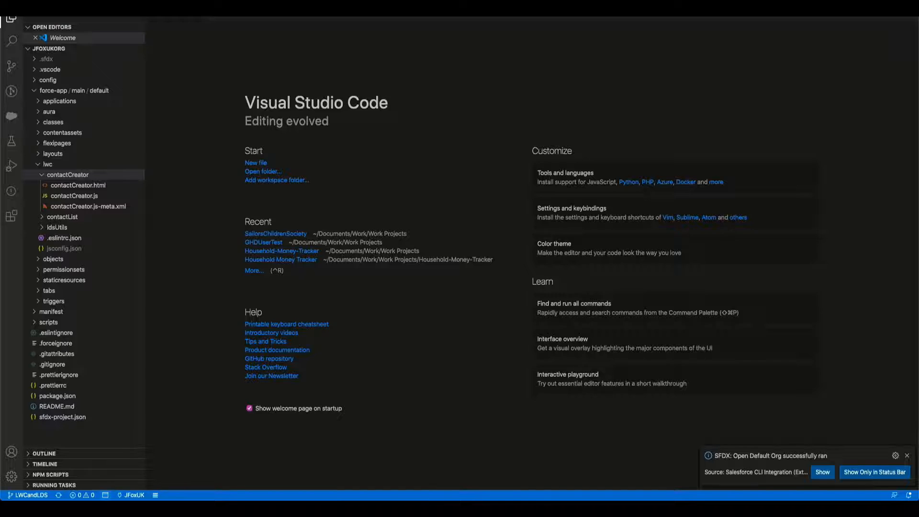
Step: Open contactCreator's HTML, meta XML and return to the HTML template from the Explorer
left_click(68, 174)
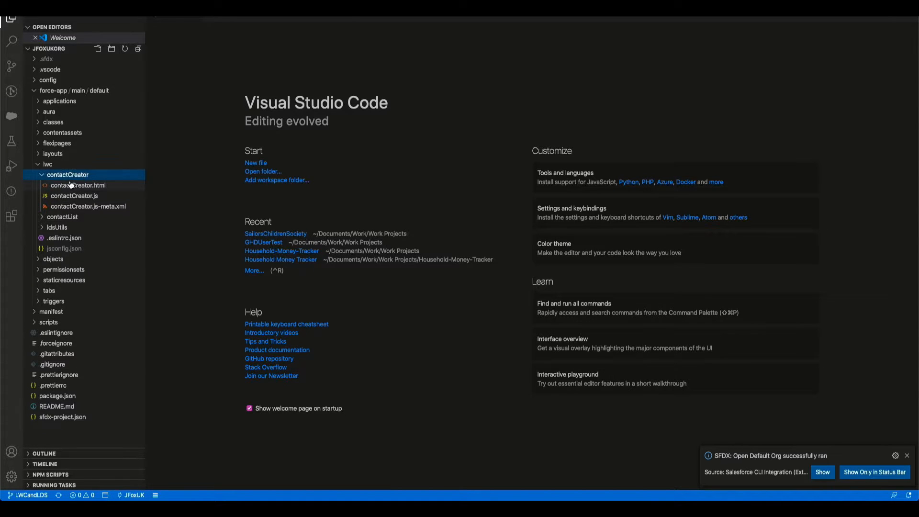
left_click(74, 195)
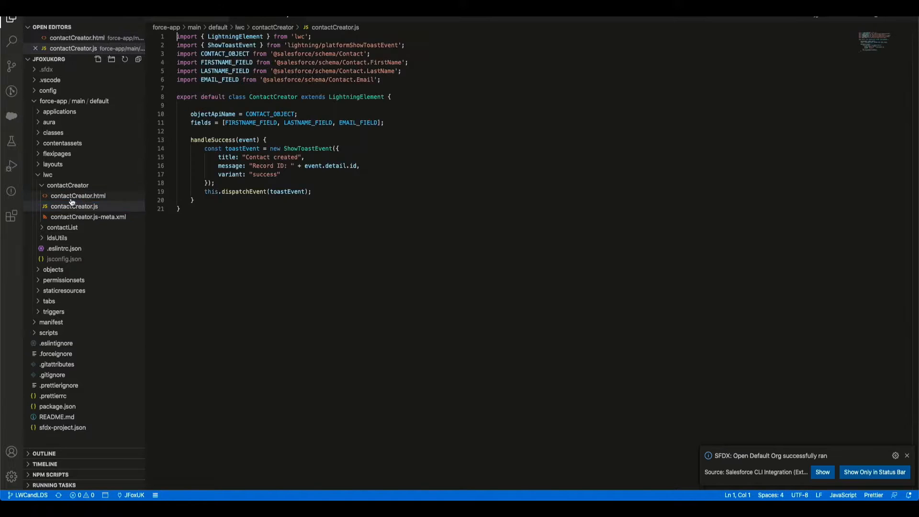
left_click(88, 216)
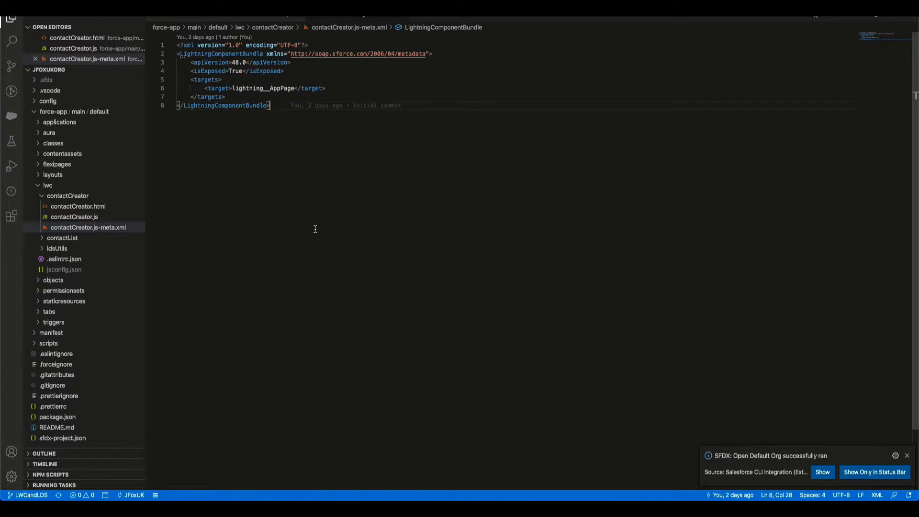
left_click(77, 205)
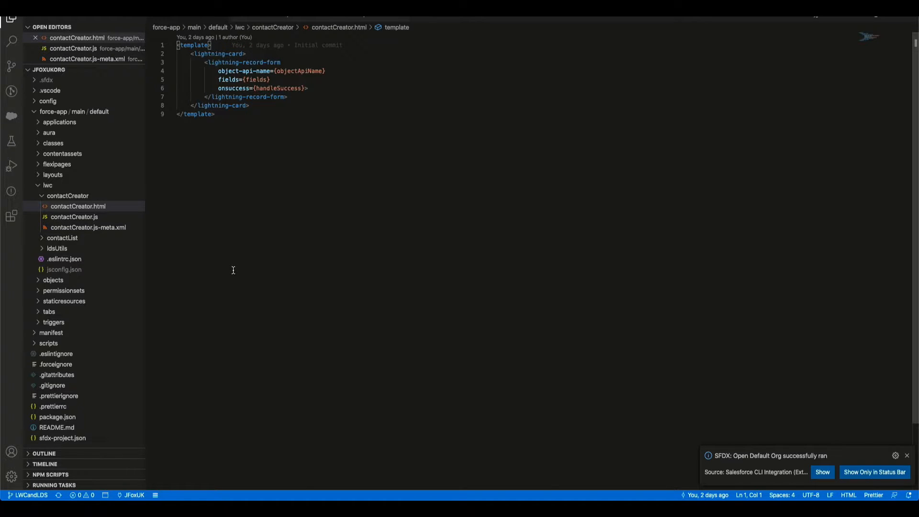
mouse_move(271, 203)
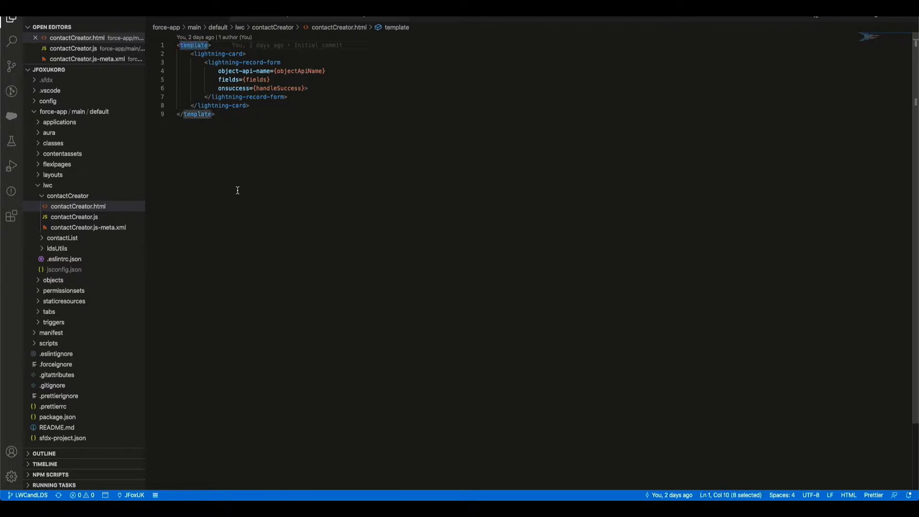
Step: Walk through the template's lightning-card, lightning-record-form, object-api-name, fields and onsuccess attributes
left_click(197, 114)
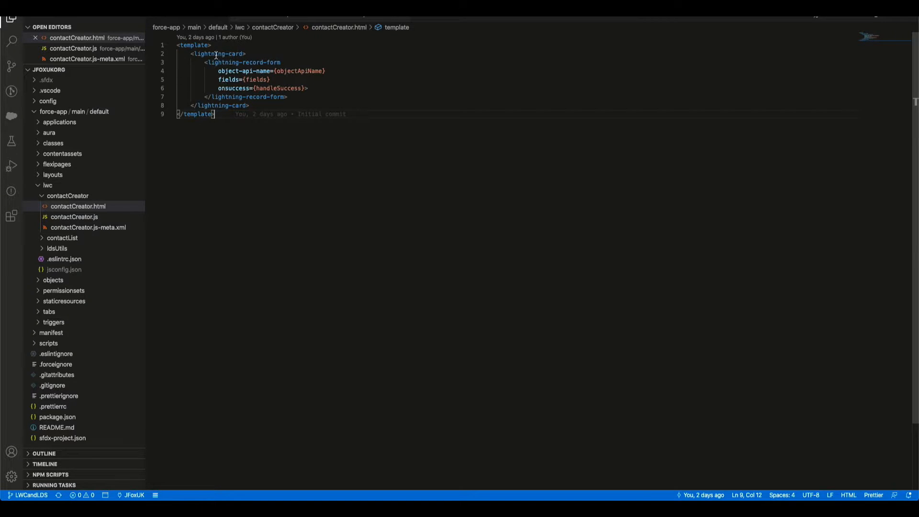
double_click(221, 54)
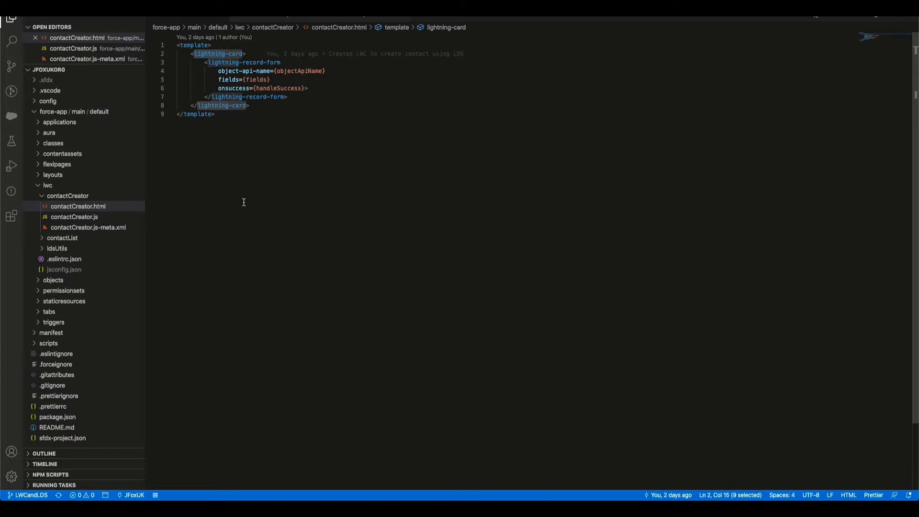
left_click(240, 62)
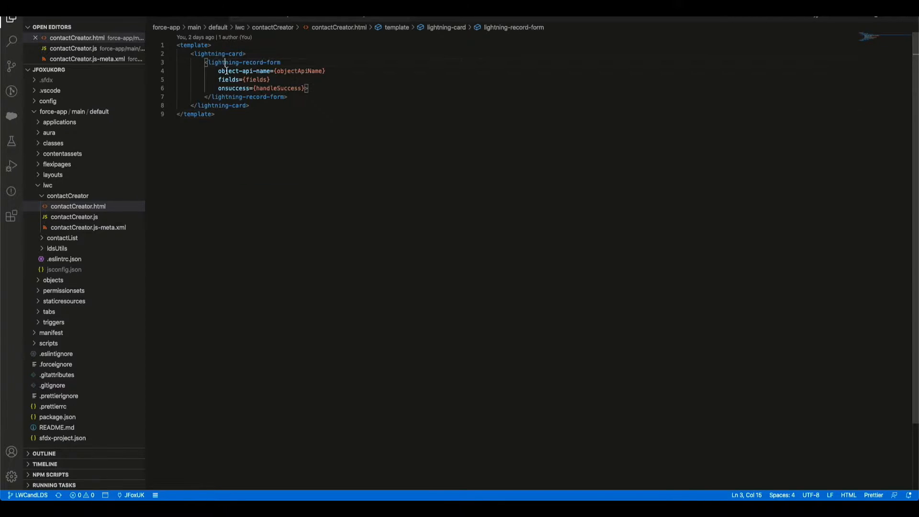
left_click(199, 114)
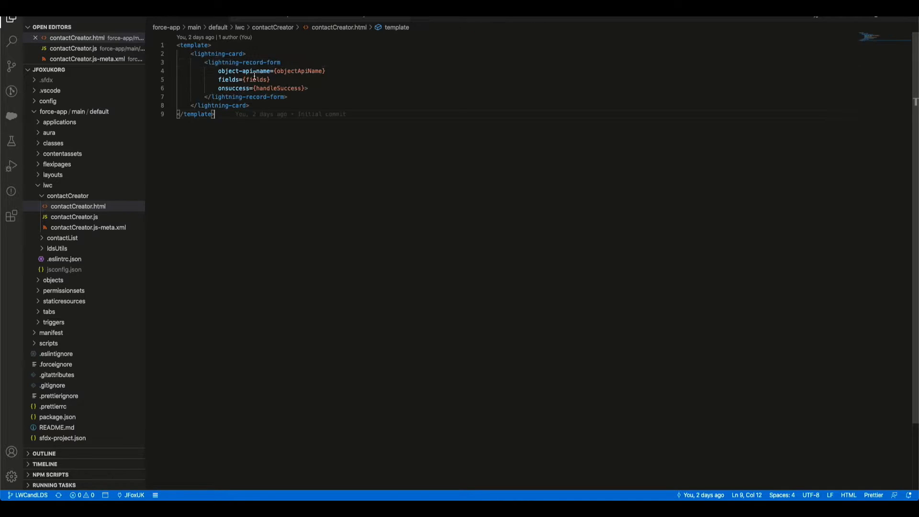
left_click(223, 71)
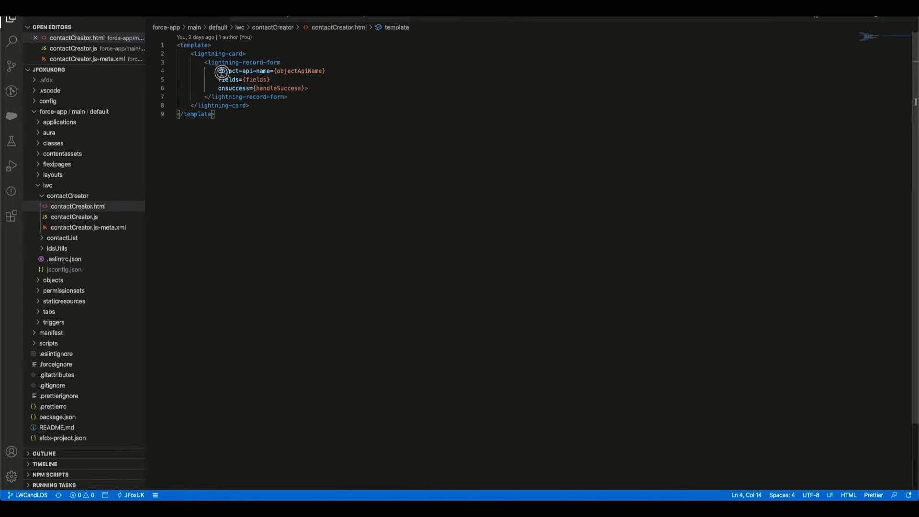
double_click(228, 80)
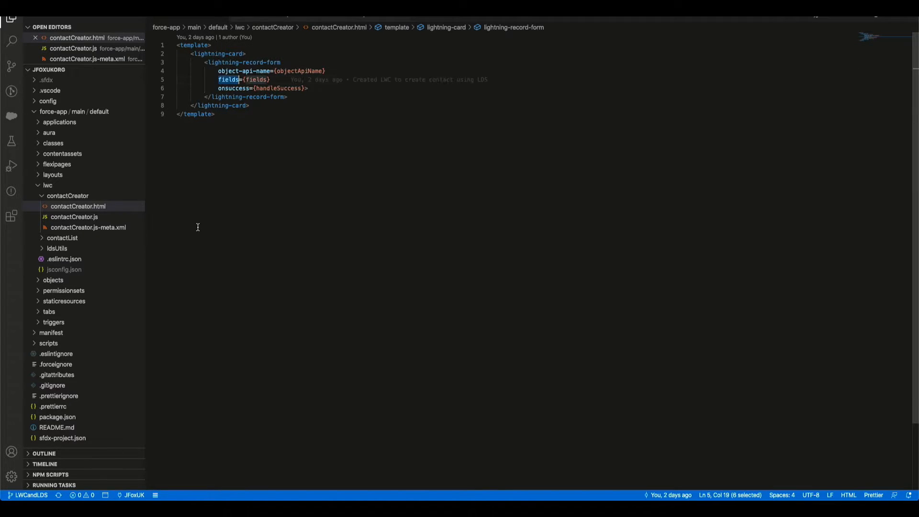
left_click(229, 88)
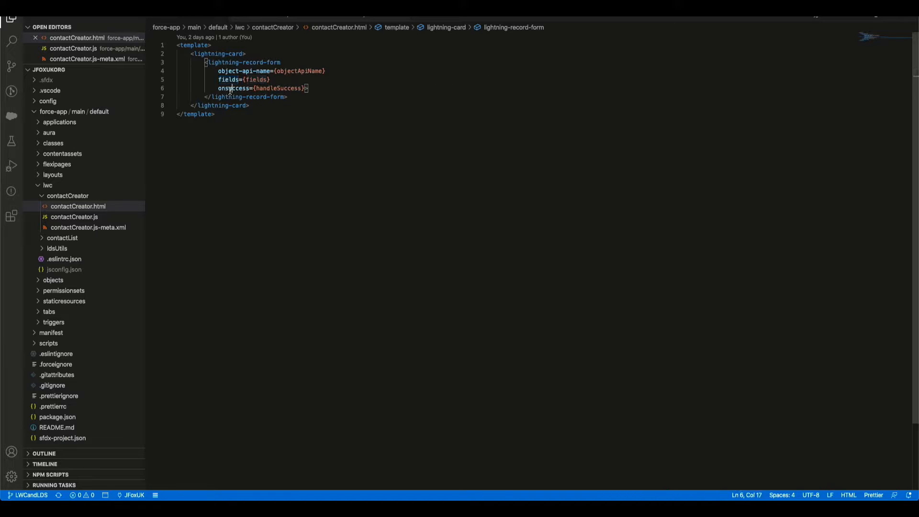
double_click(232, 88)
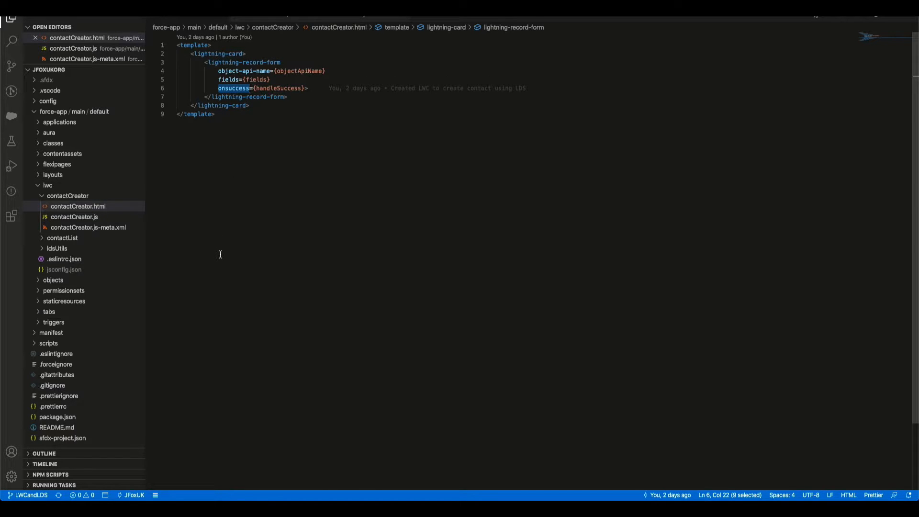
mouse_move(226, 251)
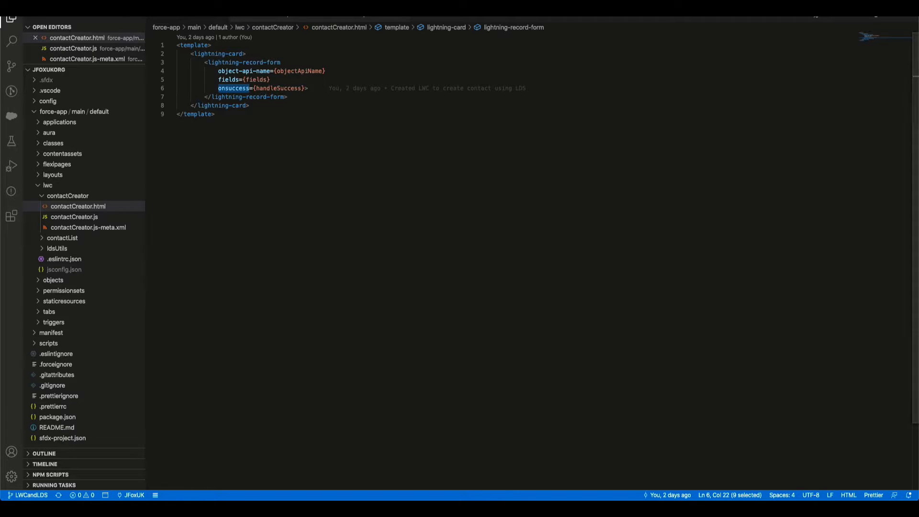
left_click(75, 216)
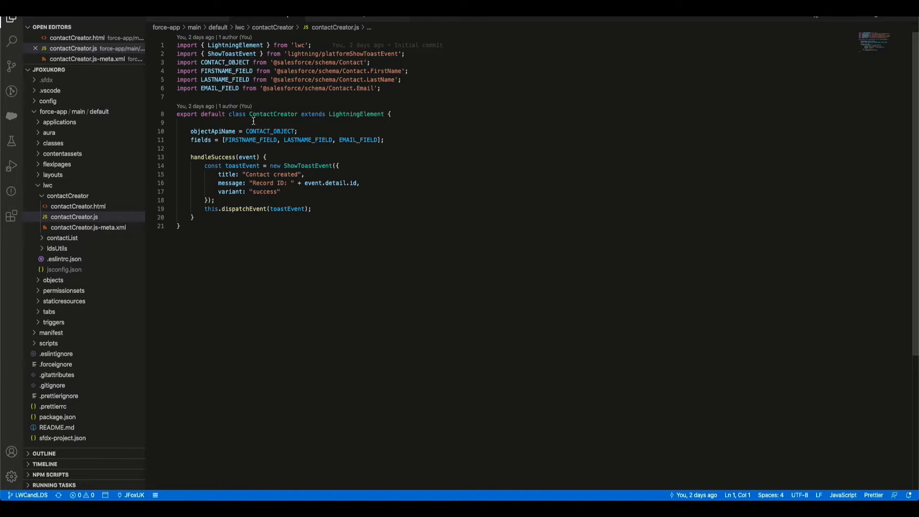
double_click(235, 45)
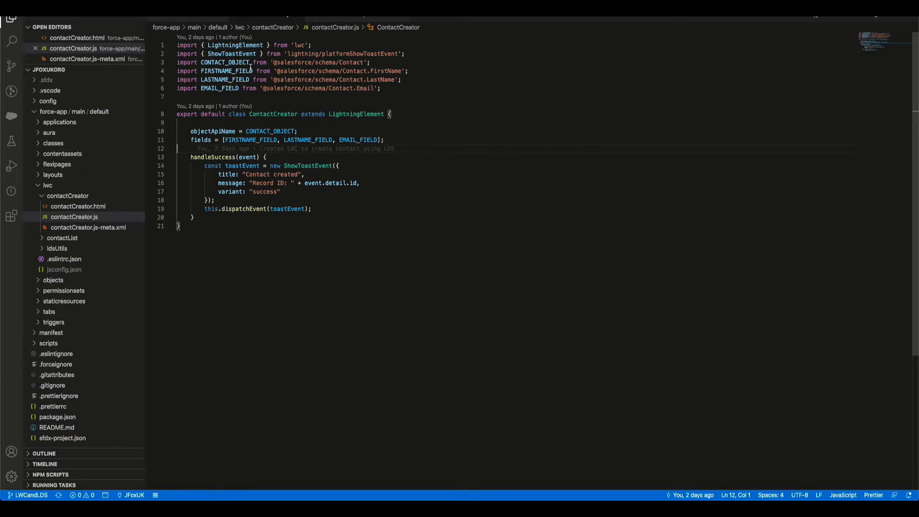
double_click(224, 62)
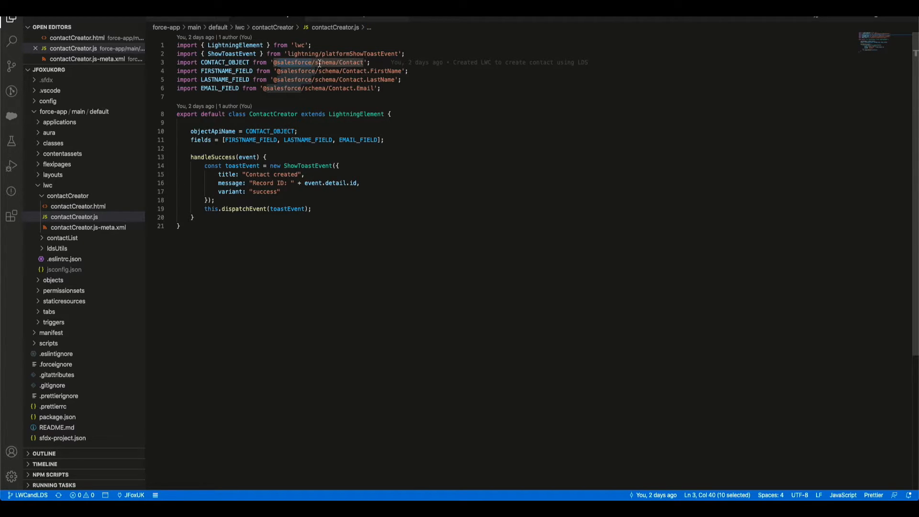
mouse_move(350, 63)
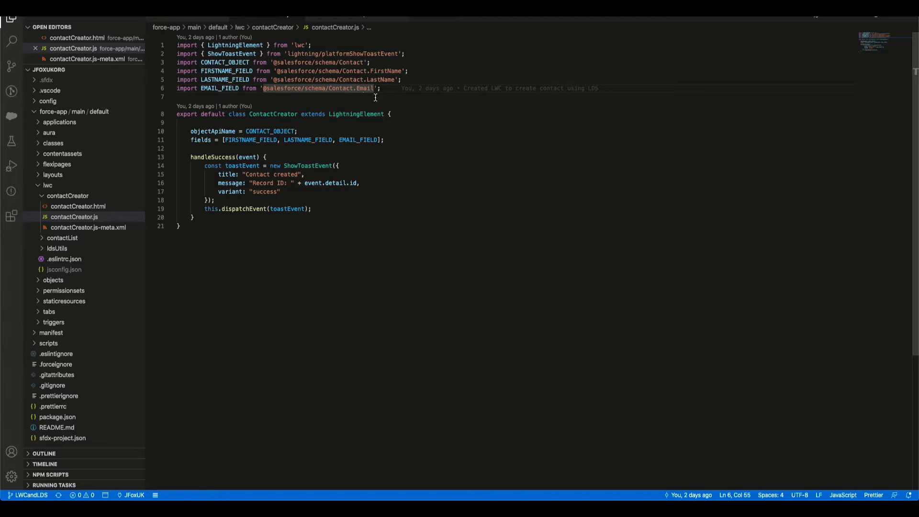
left_click(335, 166)
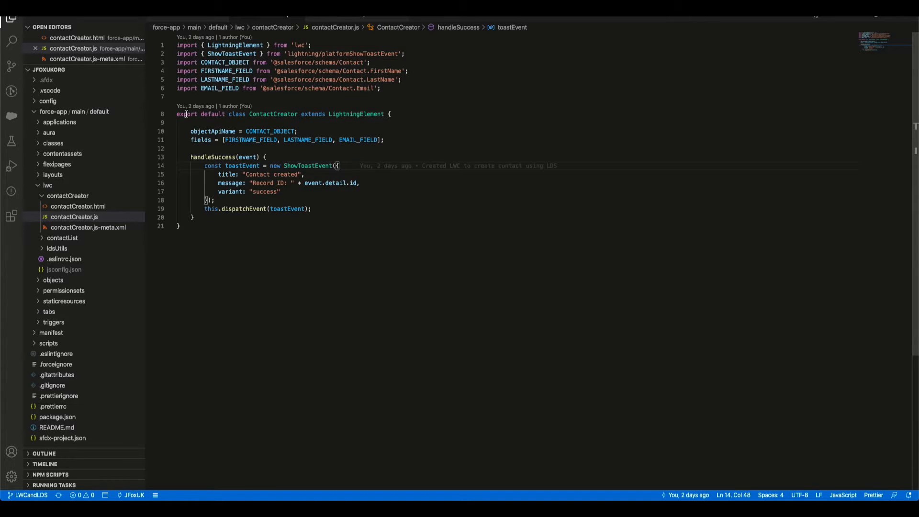
left_click(389, 114)
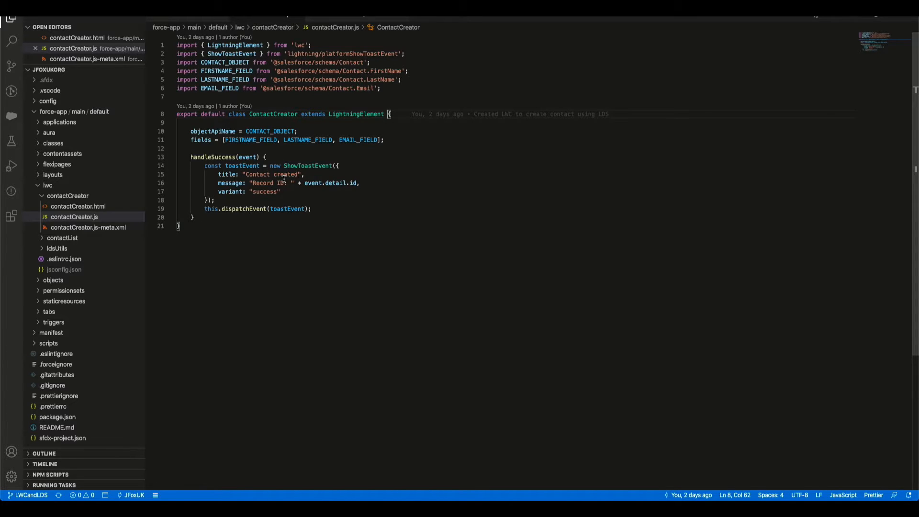
mouse_move(216, 131)
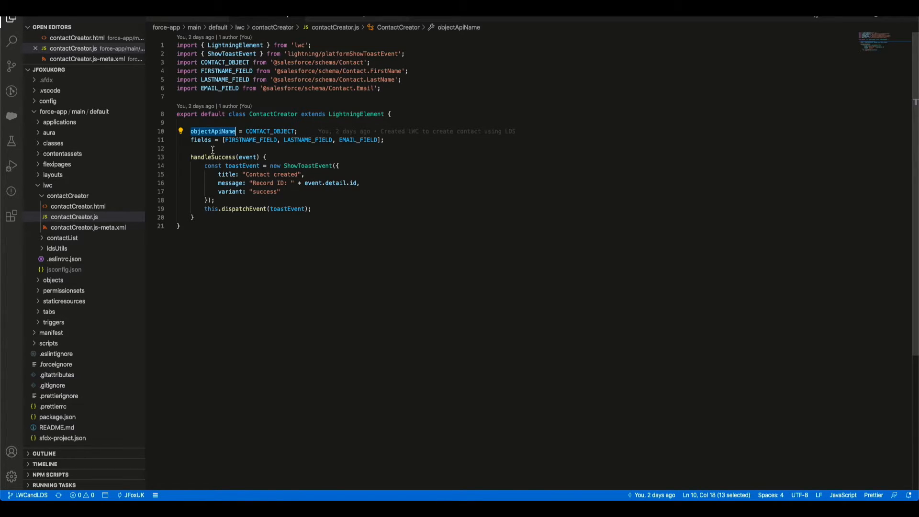
Step: Walk through fields, handleSuccess, ShowToastEvent and dispatchEvent, then open the meta XML
double_click(200, 140)
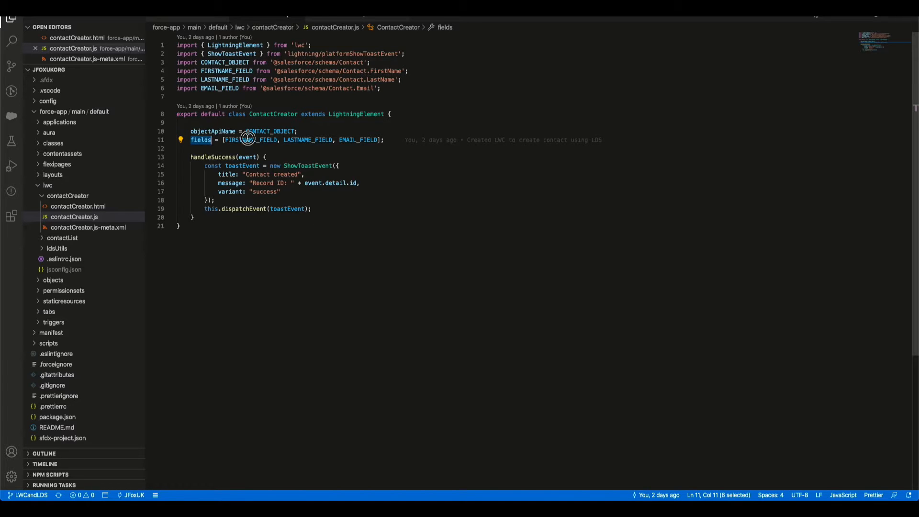
double_click(307, 140)
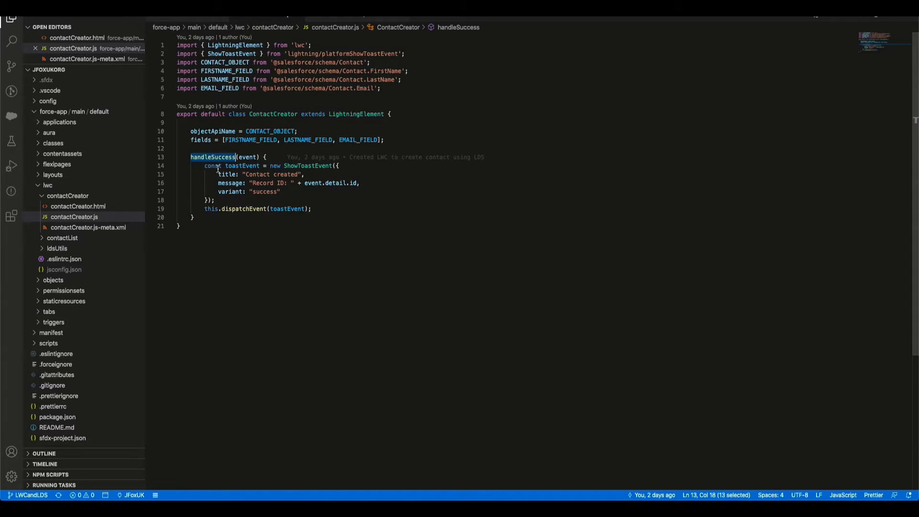
double_click(242, 166)
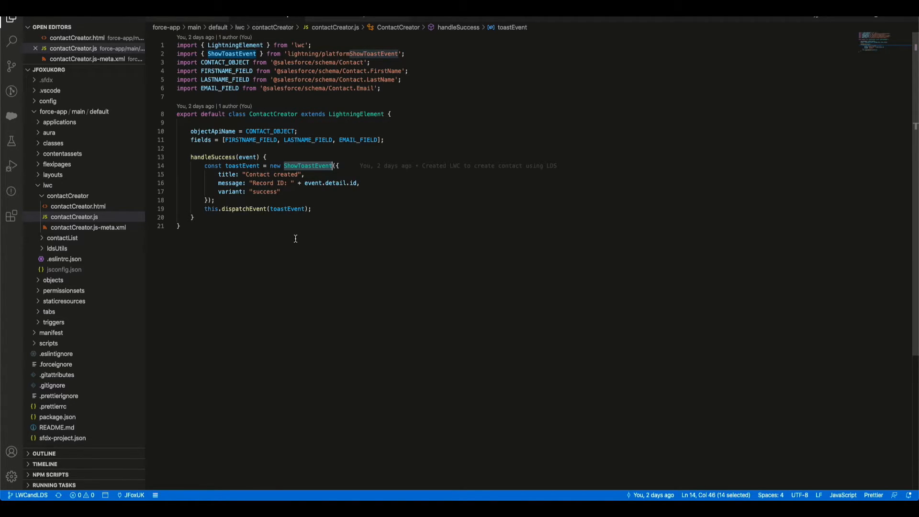
mouse_move(234, 45)
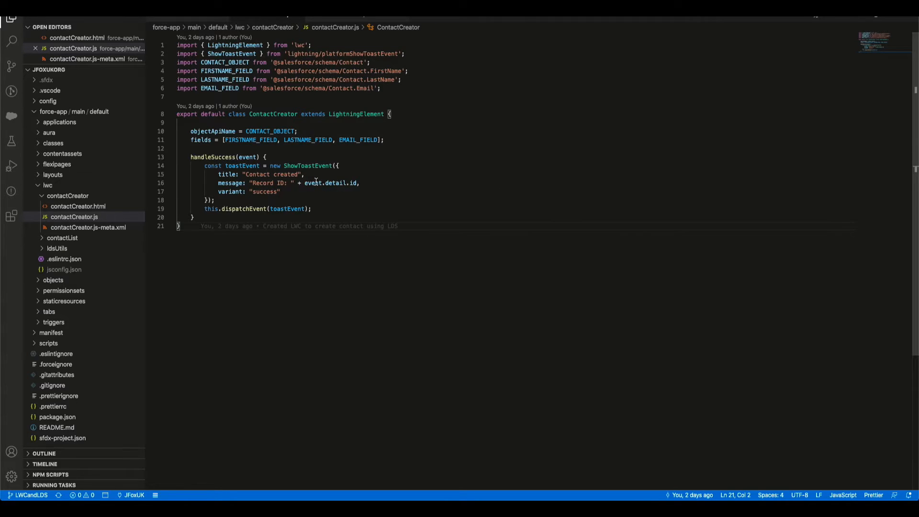
double_click(335, 182)
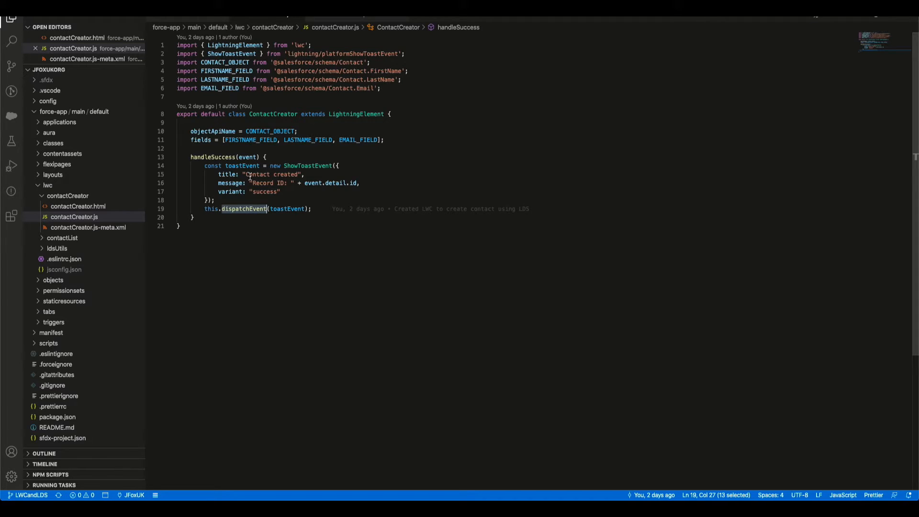
double_click(288, 209)
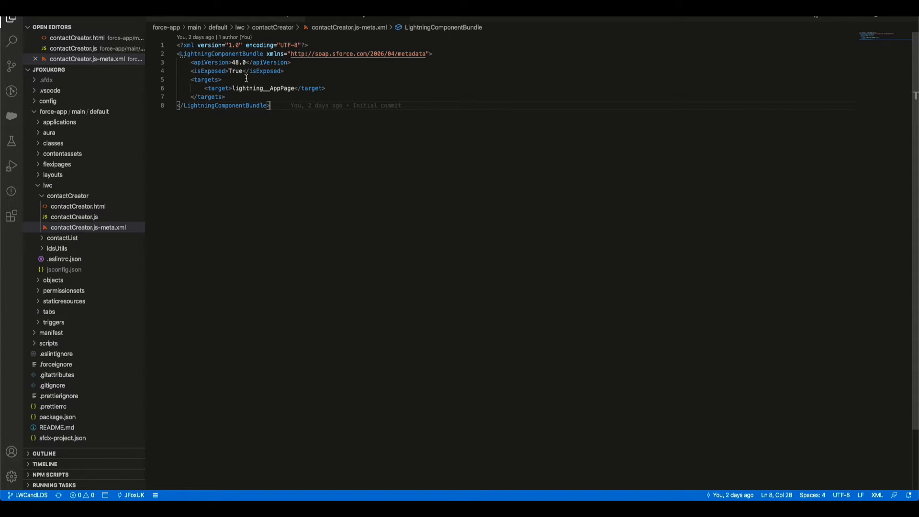
Step: Point out the lightning__AppPage target in the meta XML and reopen contactCreator.html
double_click(262, 88)
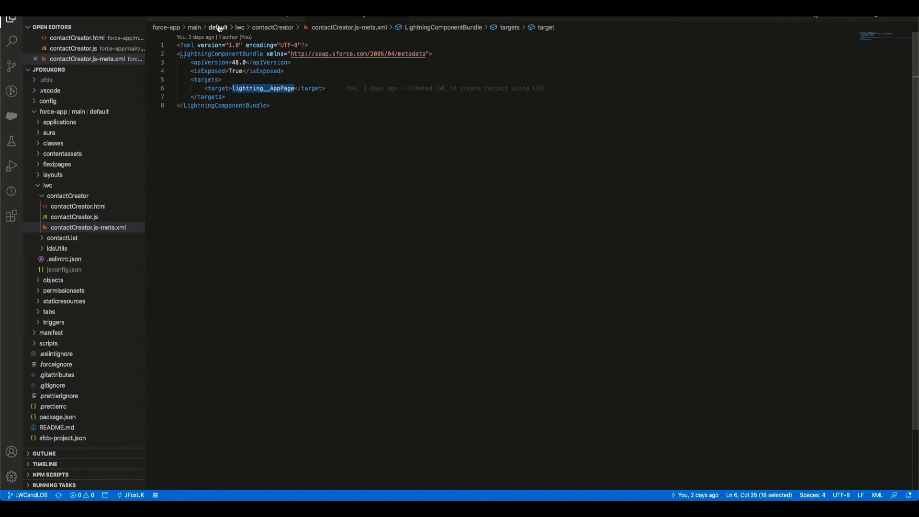
left_click(77, 206)
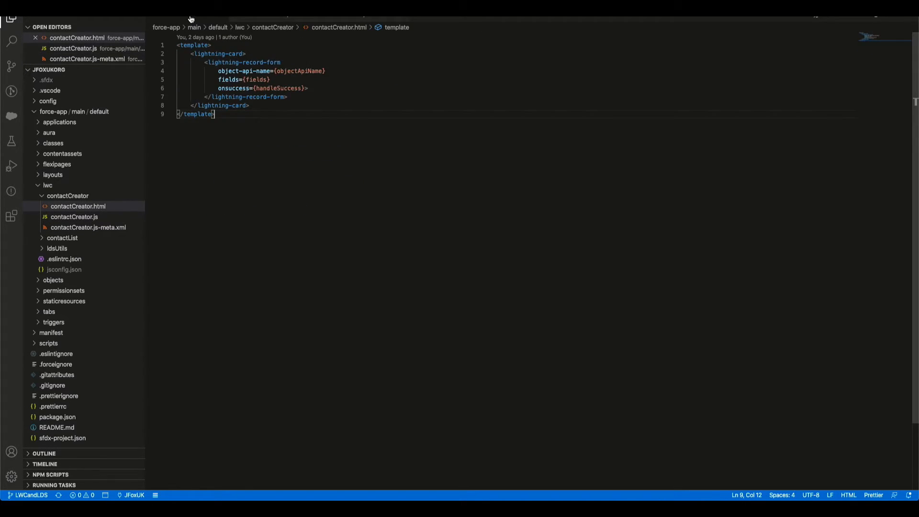
Step: Trace the objectApiName and handleSuccess bindings between template and JavaScript, then switch to Lightning App Builder
double_click(299, 71)
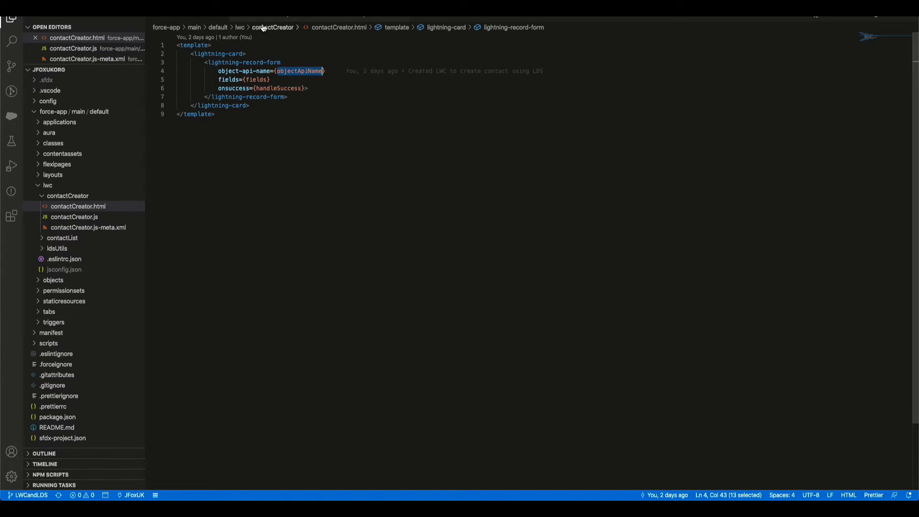
left_click(75, 216)
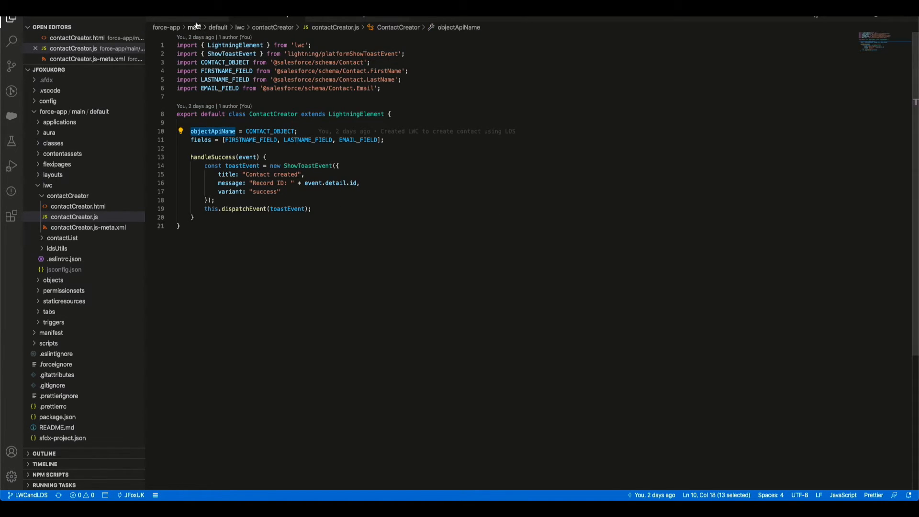
left_click(77, 206)
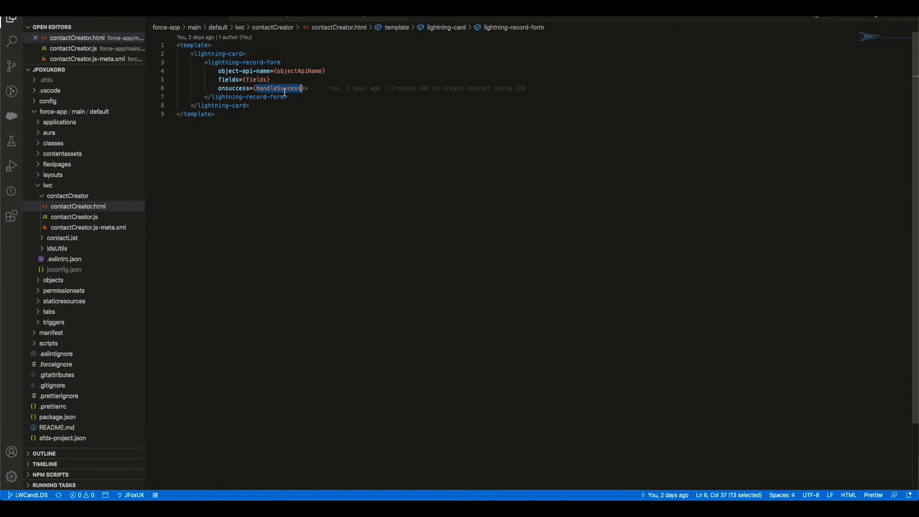
left_click(75, 216)
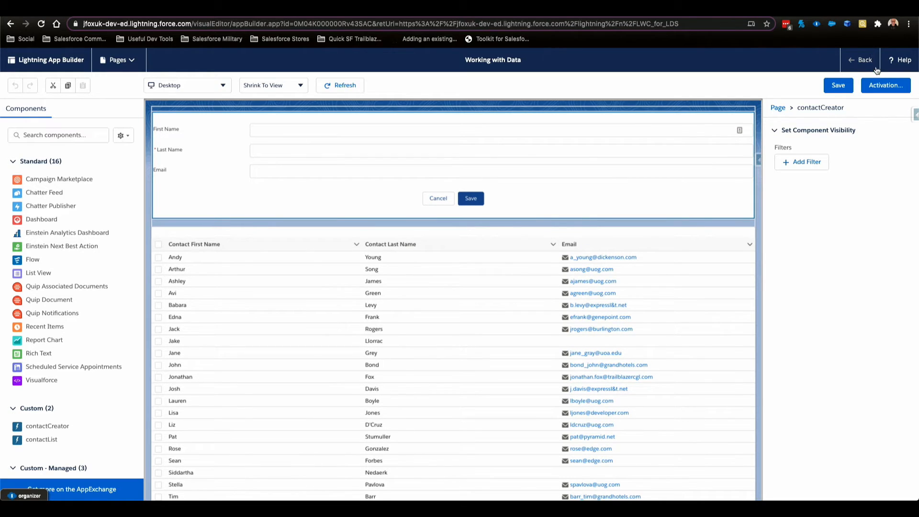
left_click(863, 59)
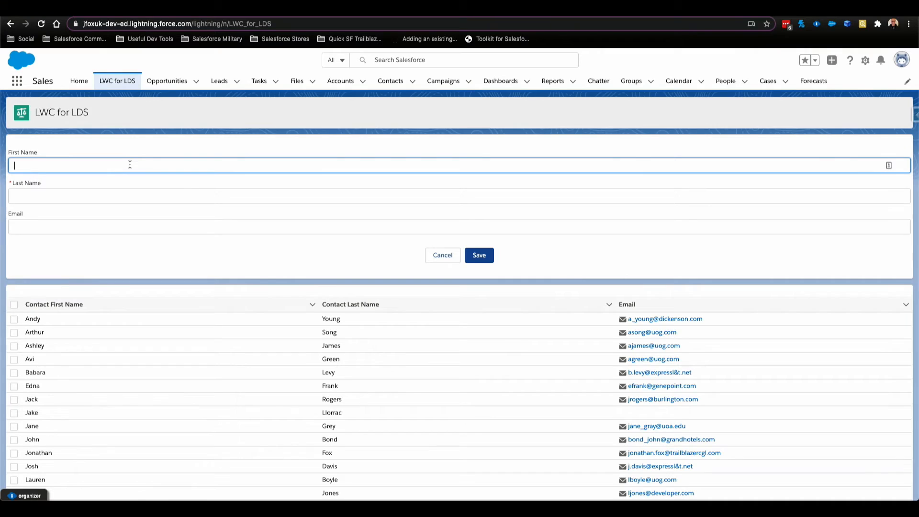
type("Jame")
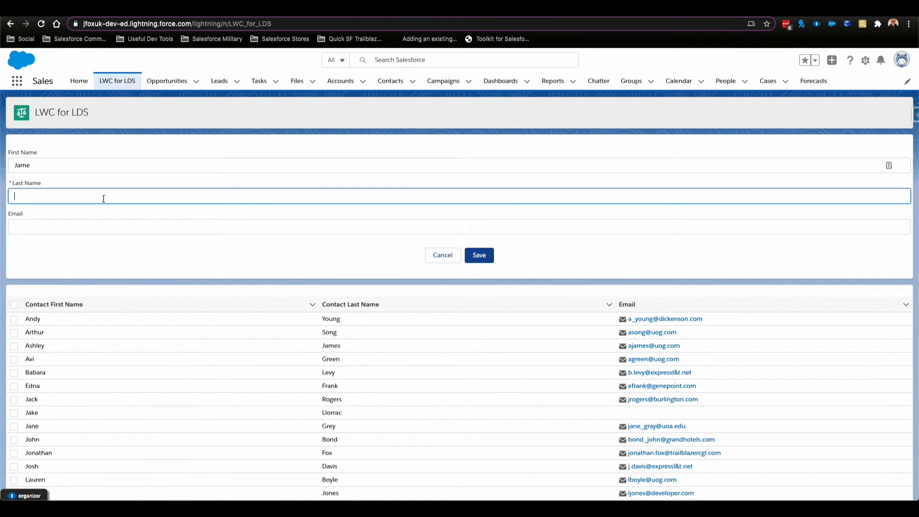
type("Smith")
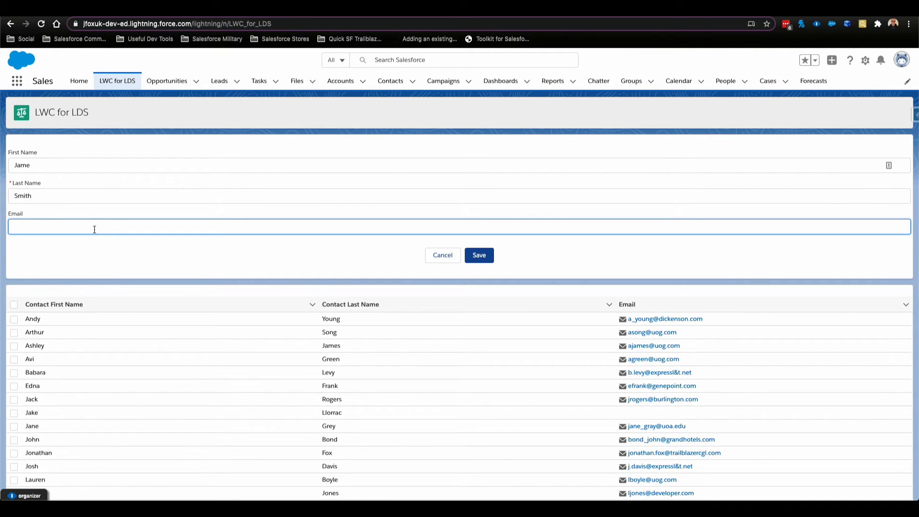
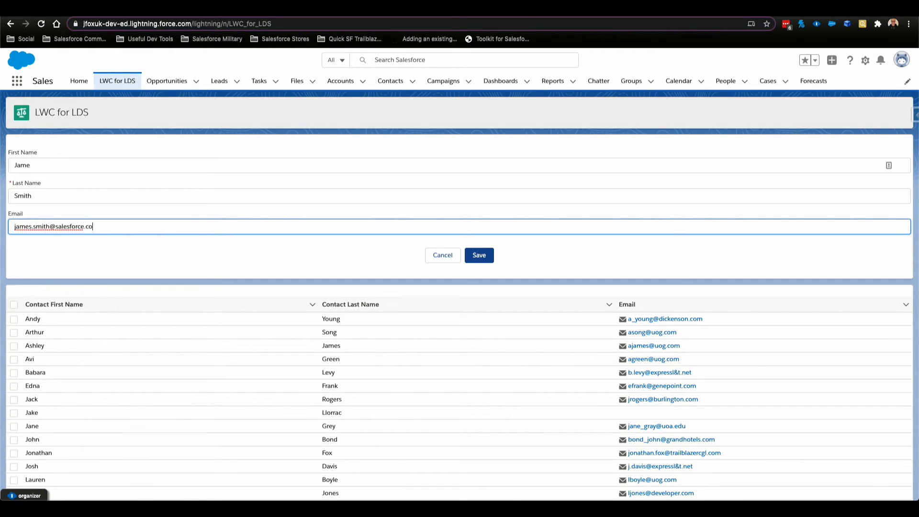
left_click(478, 254)
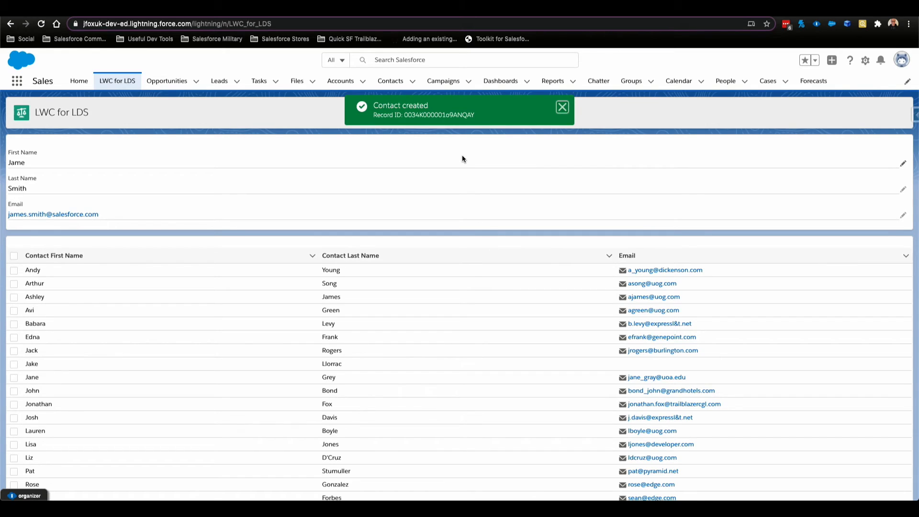
mouse_move(416, 117)
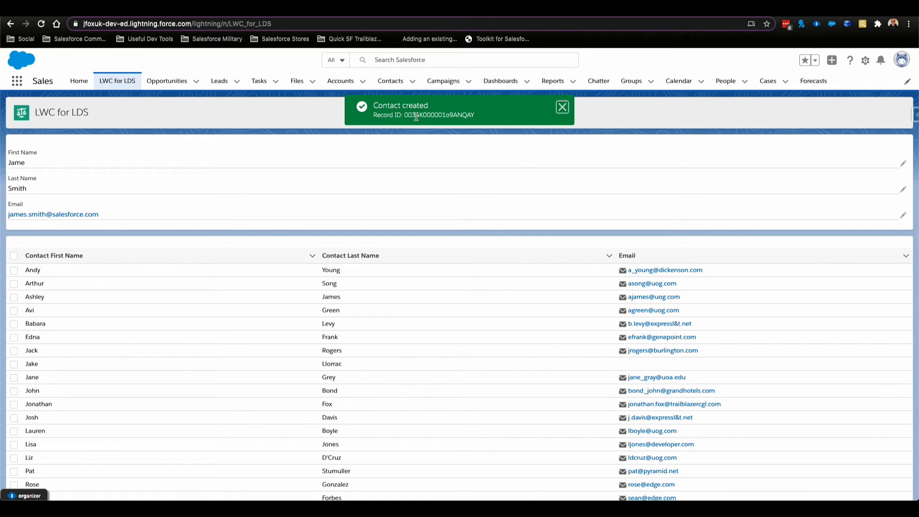
Step: Dismiss the Contact created toast and scroll through the contact list
left_click(561, 106)
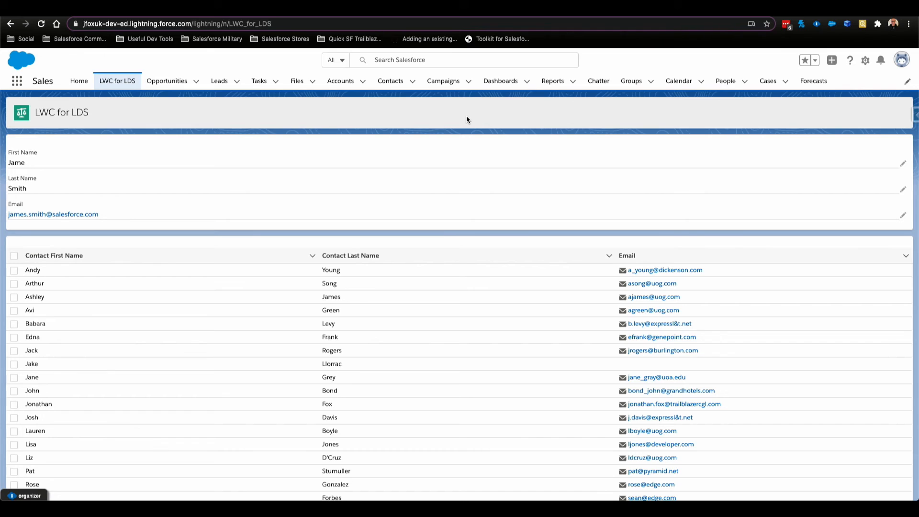
scroll("down", 3)
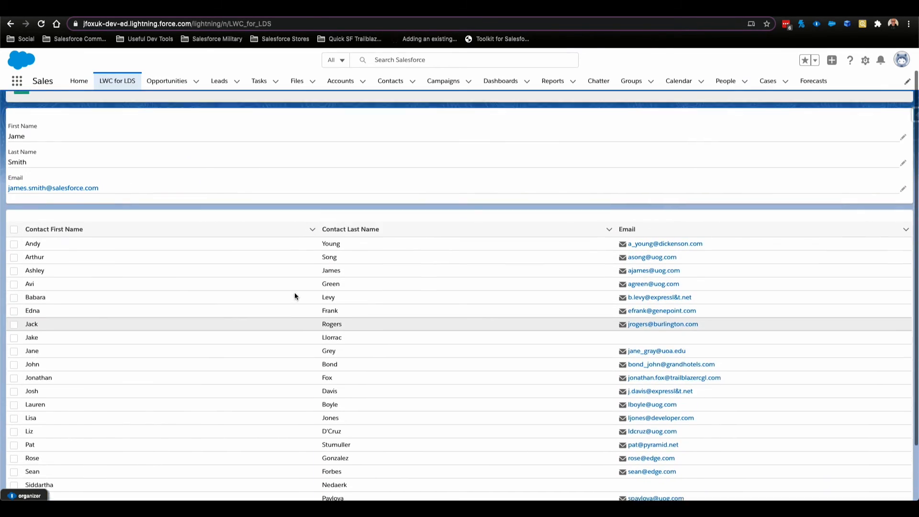
scroll("up", 3)
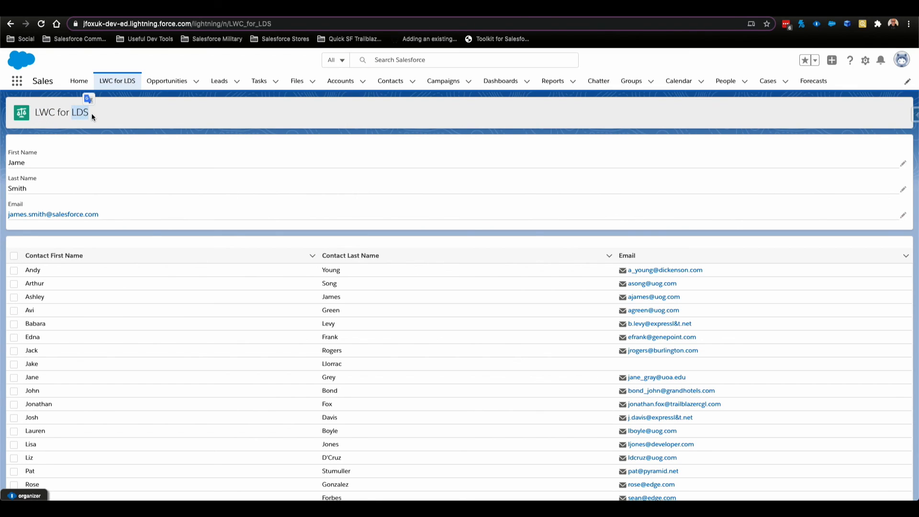
mouse_move(43, 148)
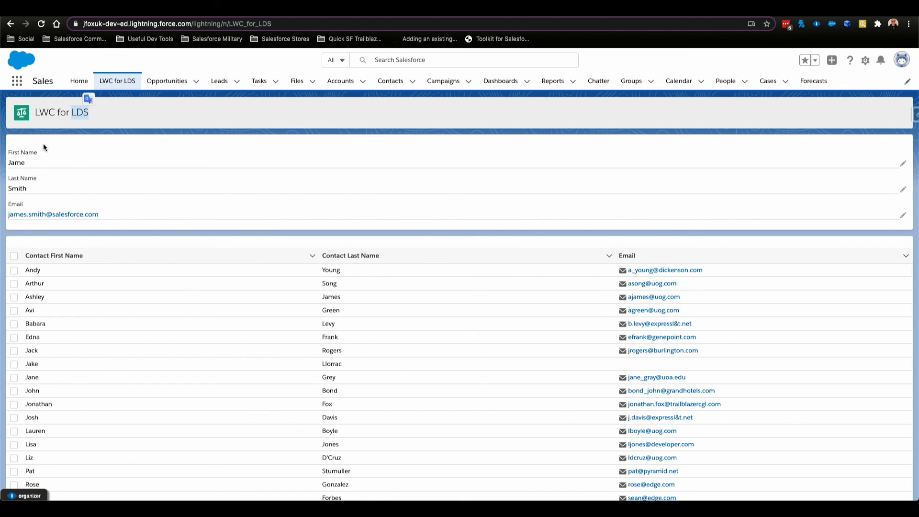
mouse_move(62, 160)
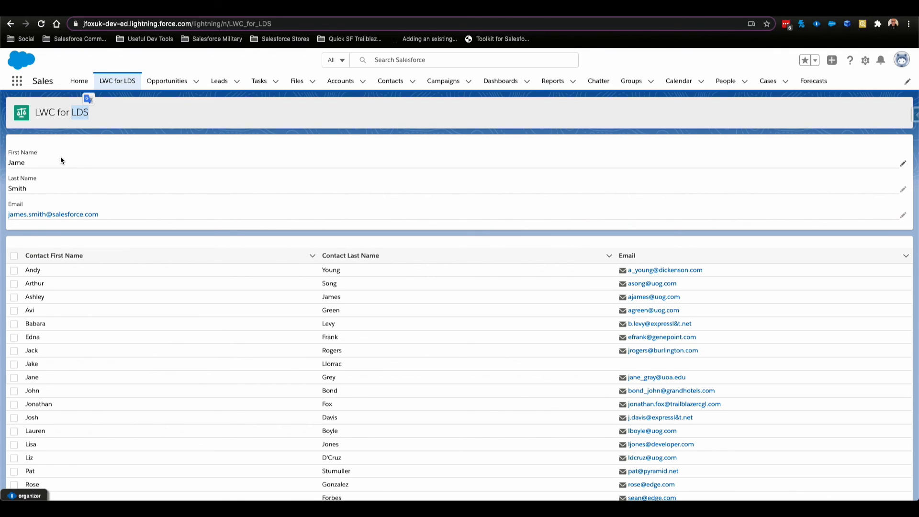